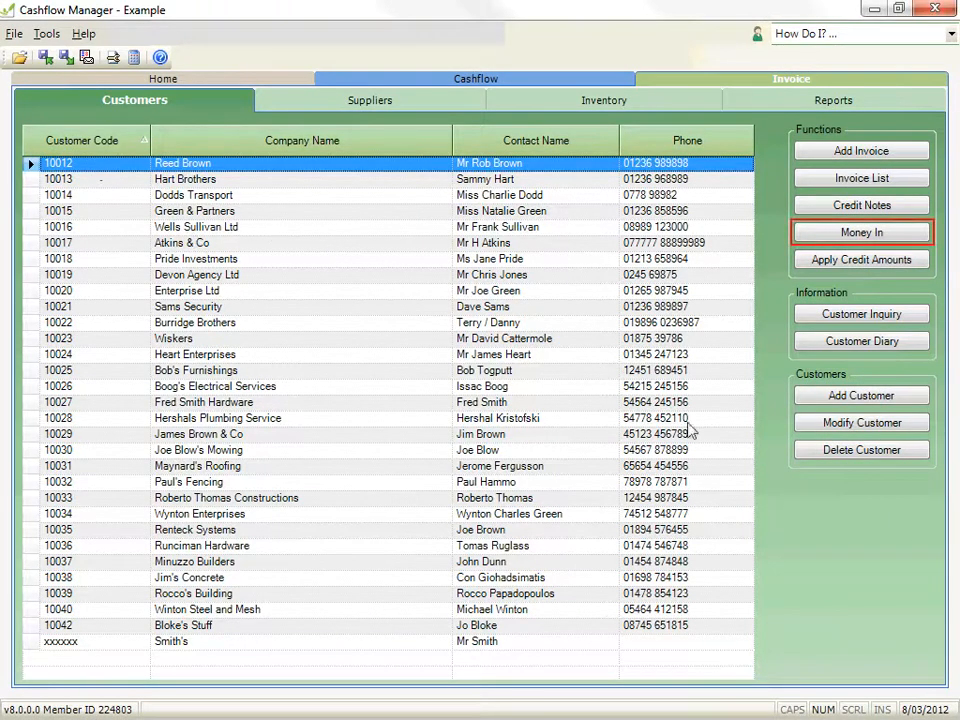
pyautogui.click(861, 232)
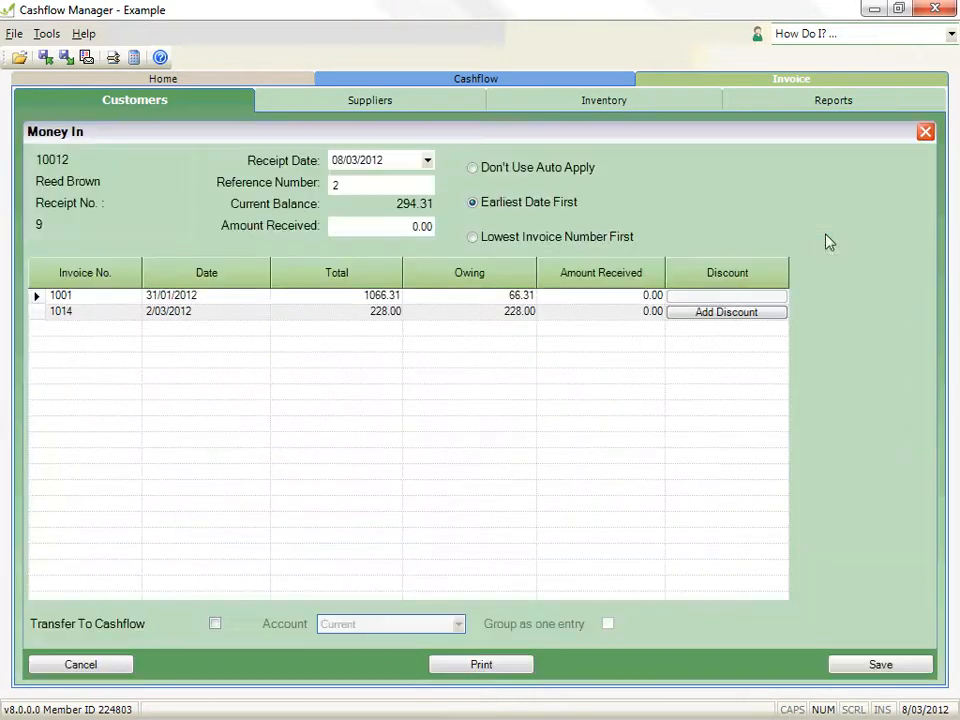
pyautogui.click(378, 160)
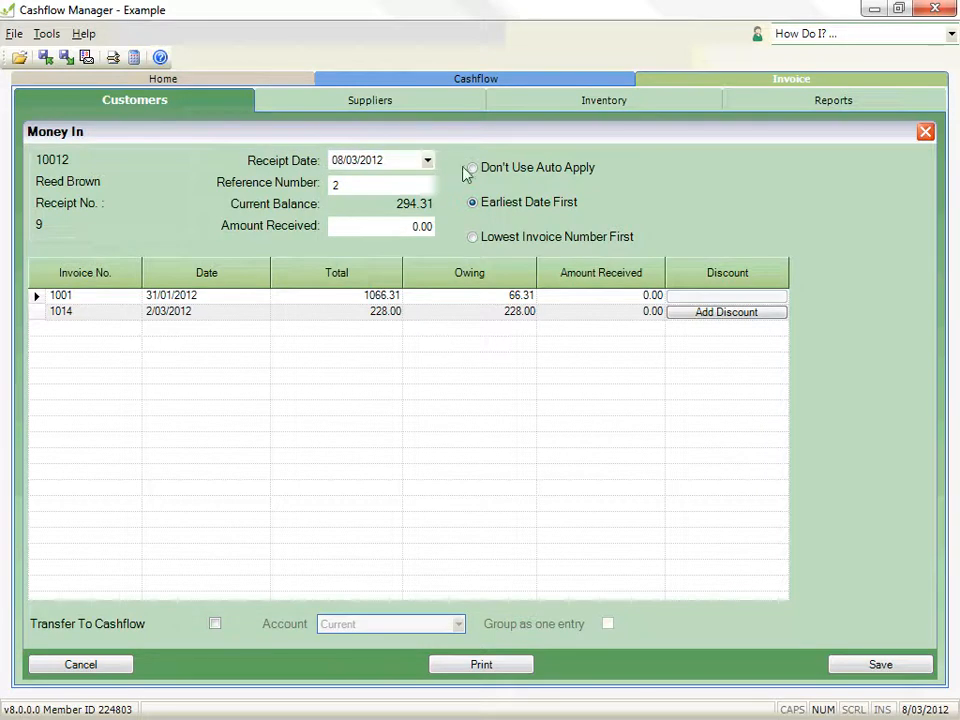
pyautogui.click(427, 160)
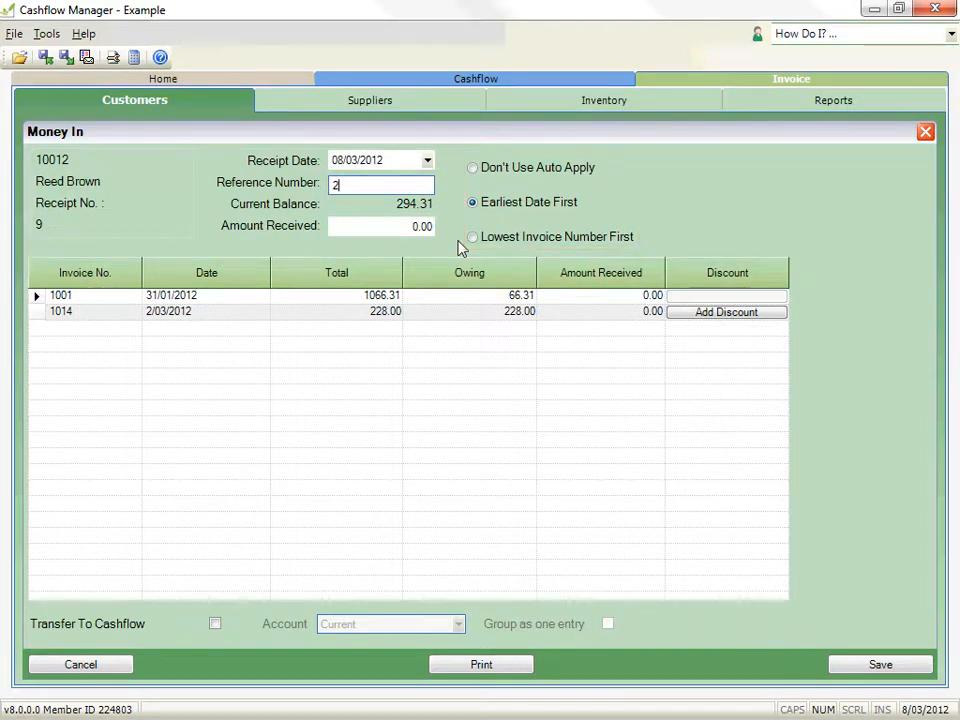
pyautogui.write('2')
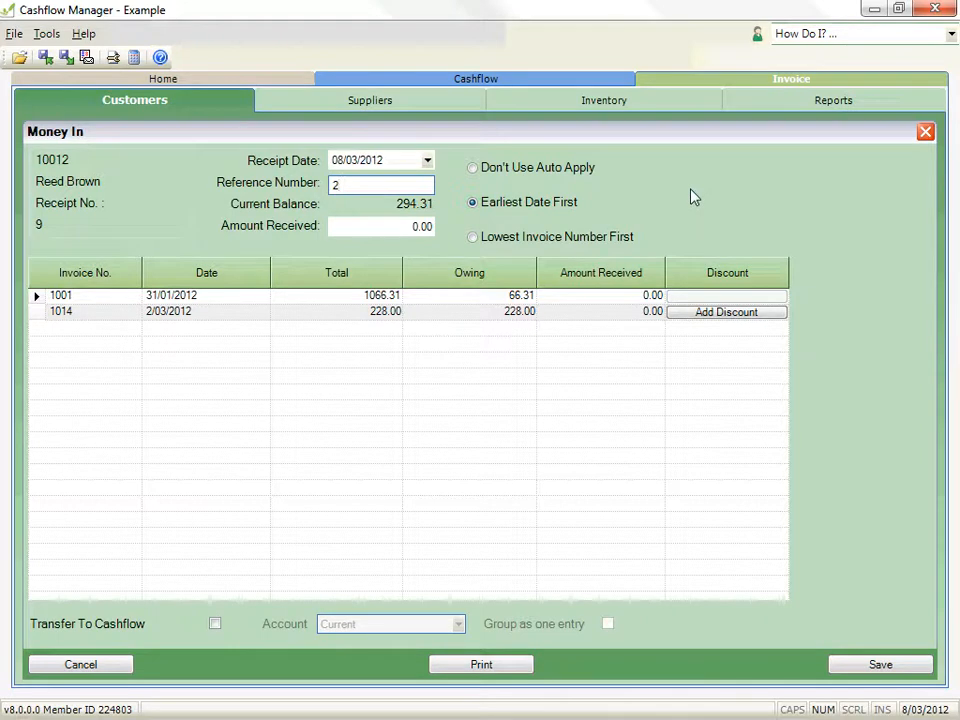
# Enter 66.31 as the amount received, applying it to invoice 1001.
pyautogui.click(381, 225)
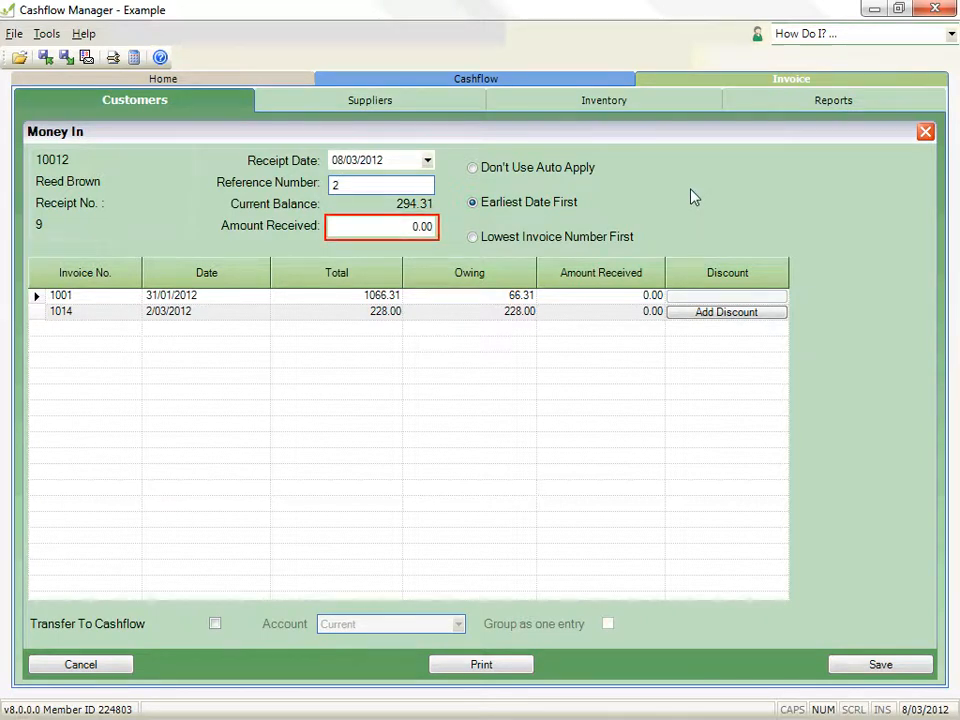
pyautogui.click(381, 226)
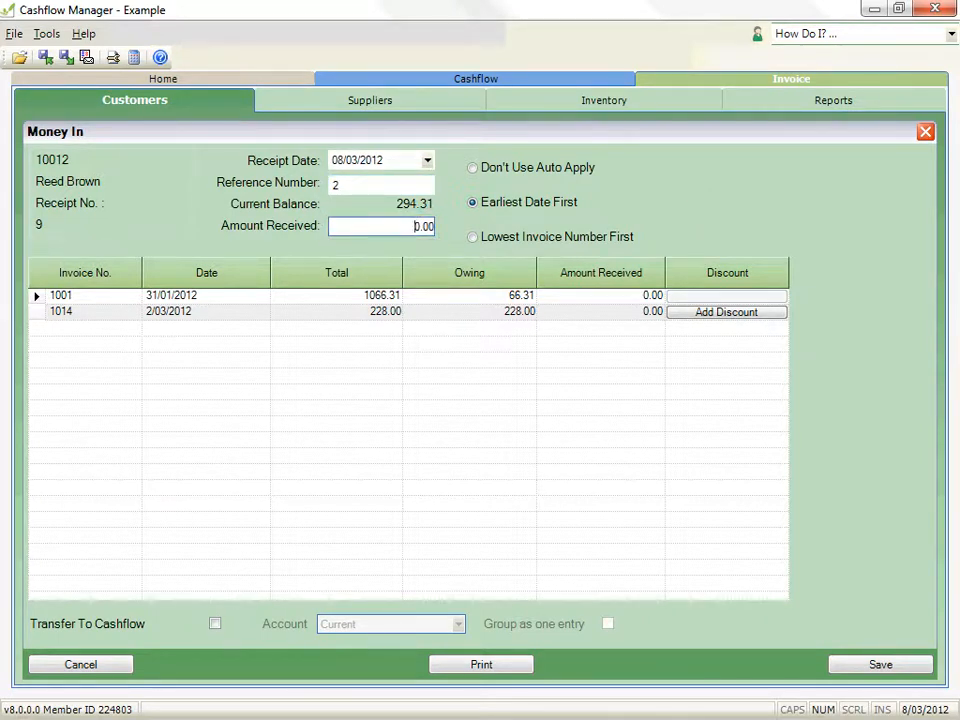
pyautogui.write('660.00')
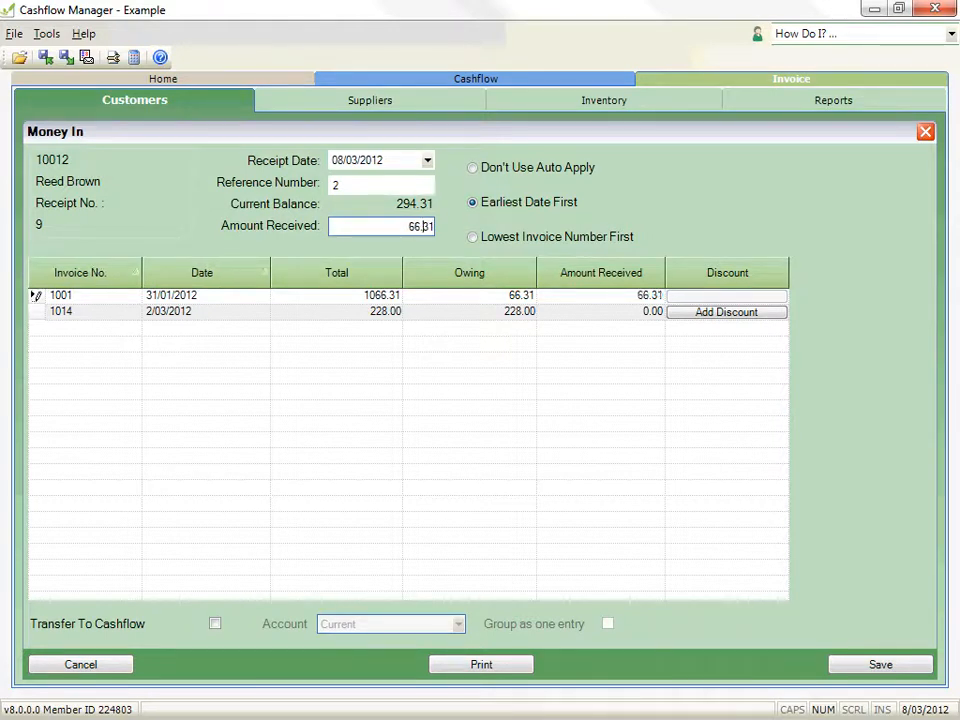
pyautogui.moveTo(457, 375)
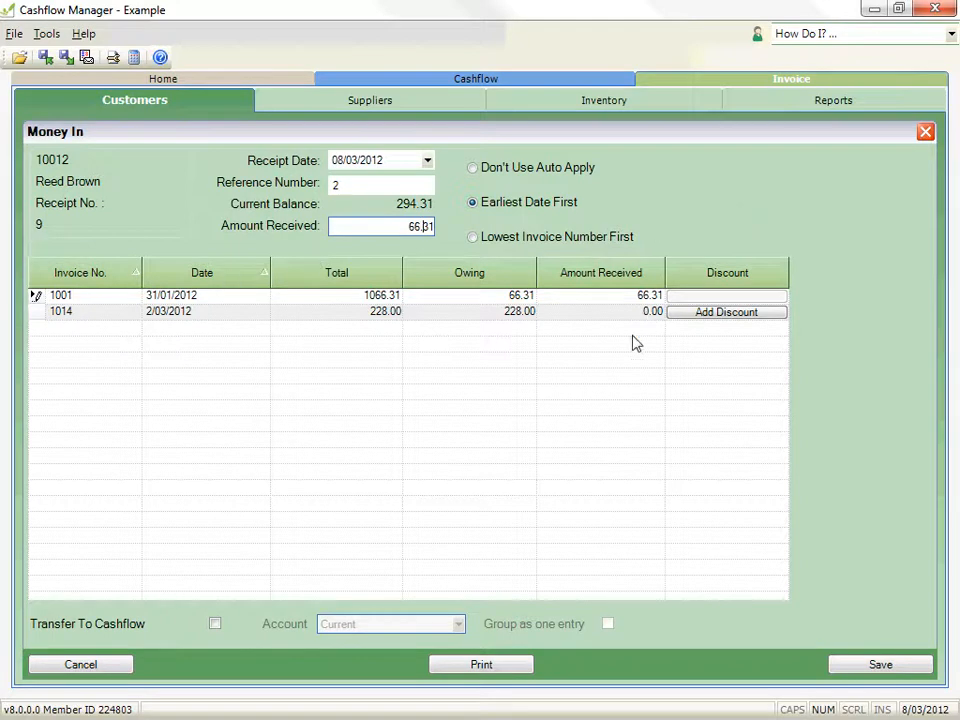
pyautogui.moveTo(665, 260)
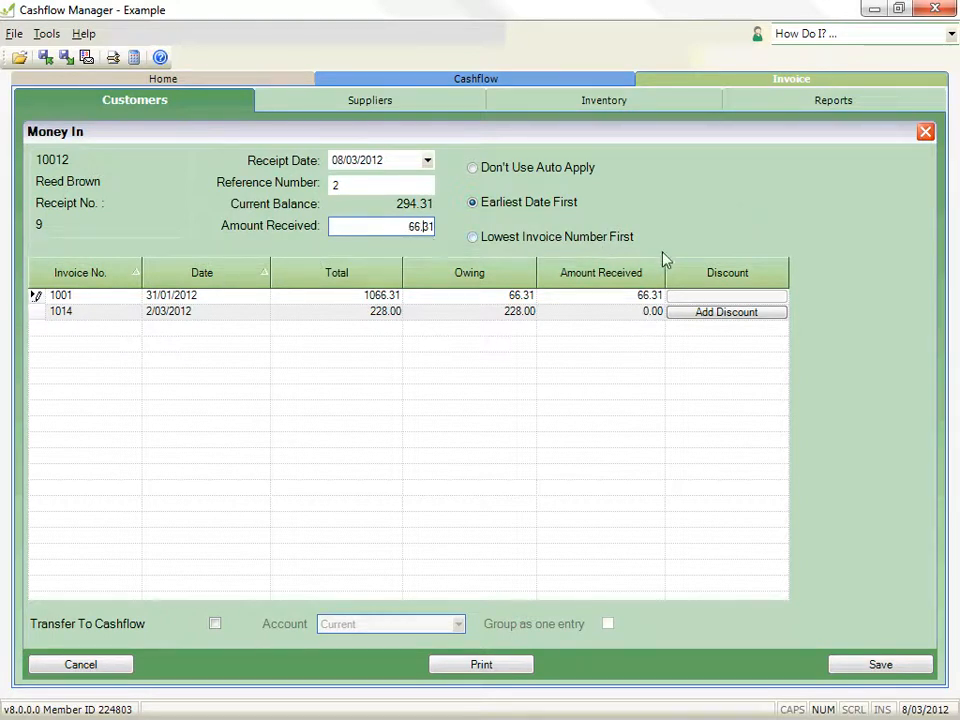
pyautogui.moveTo(723, 90)
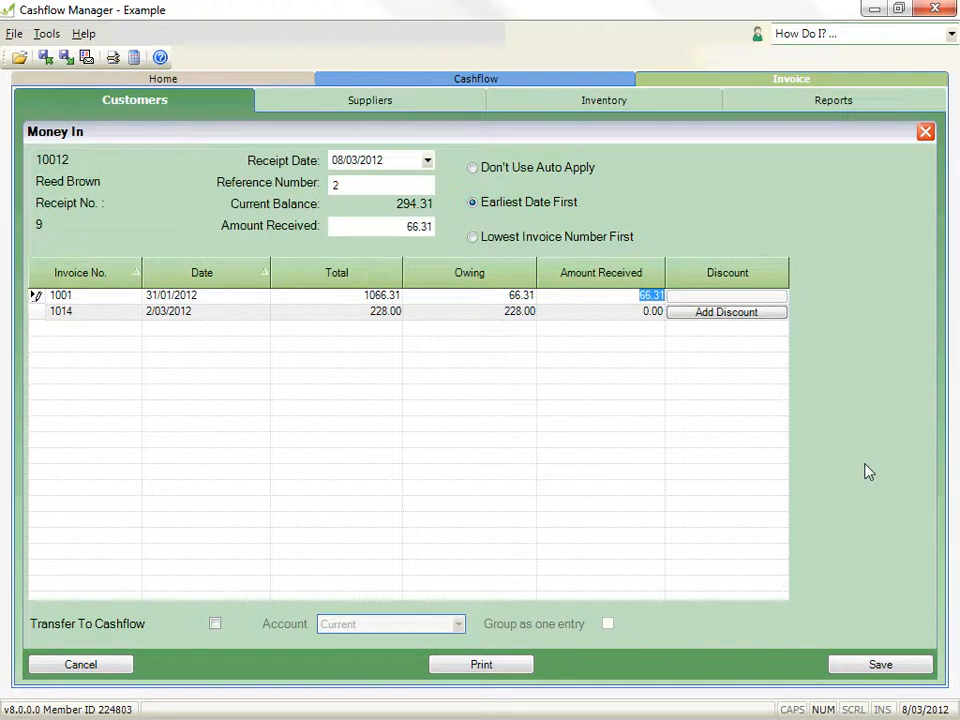
pyautogui.write('66')
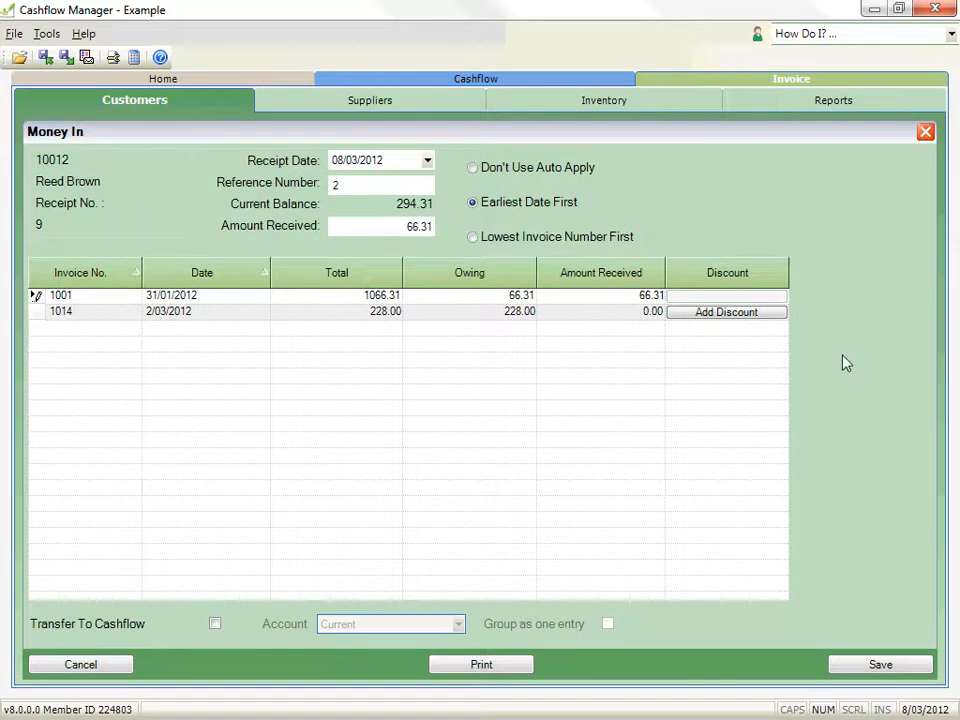
pyautogui.moveTo(827, 357)
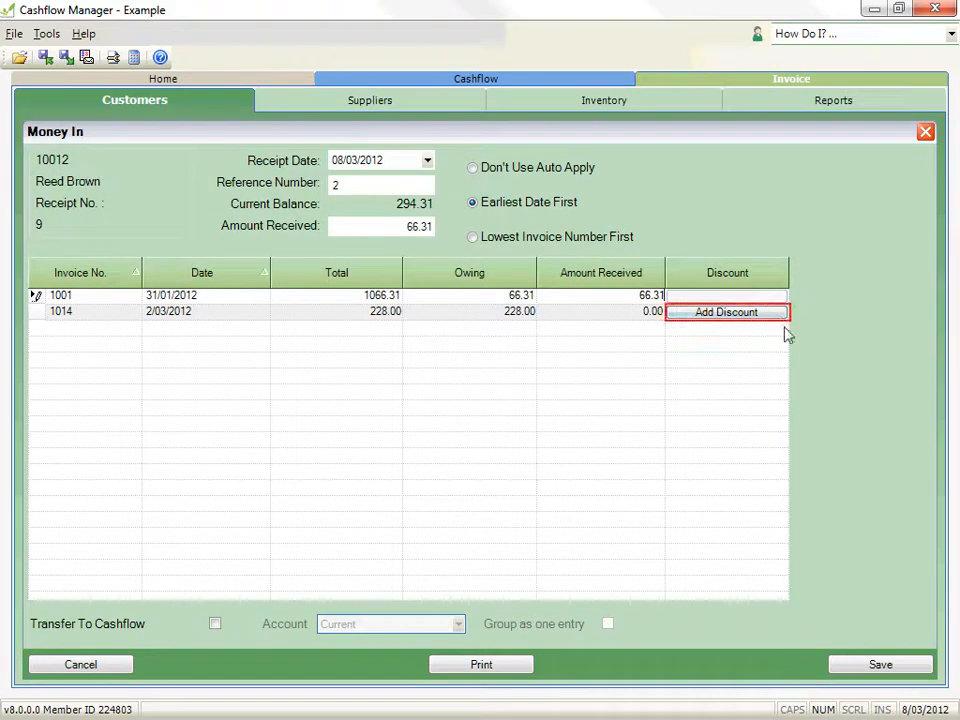
# Apply a 10% percentage discount to invoice 1014 and confirm it.
pyautogui.click(727, 311)
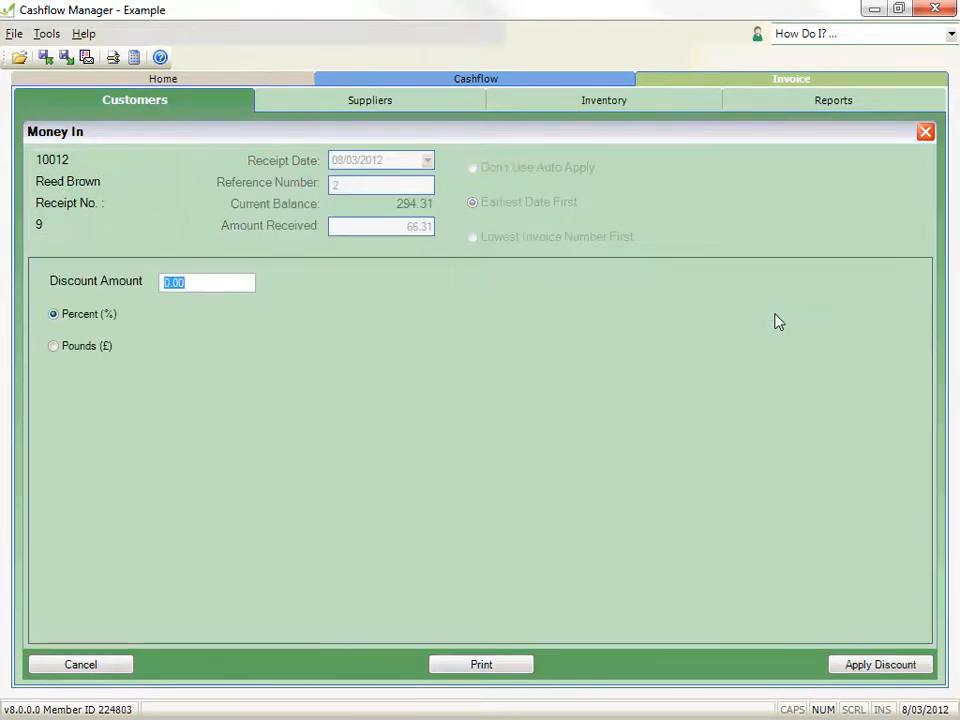
pyautogui.moveTo(749, 525)
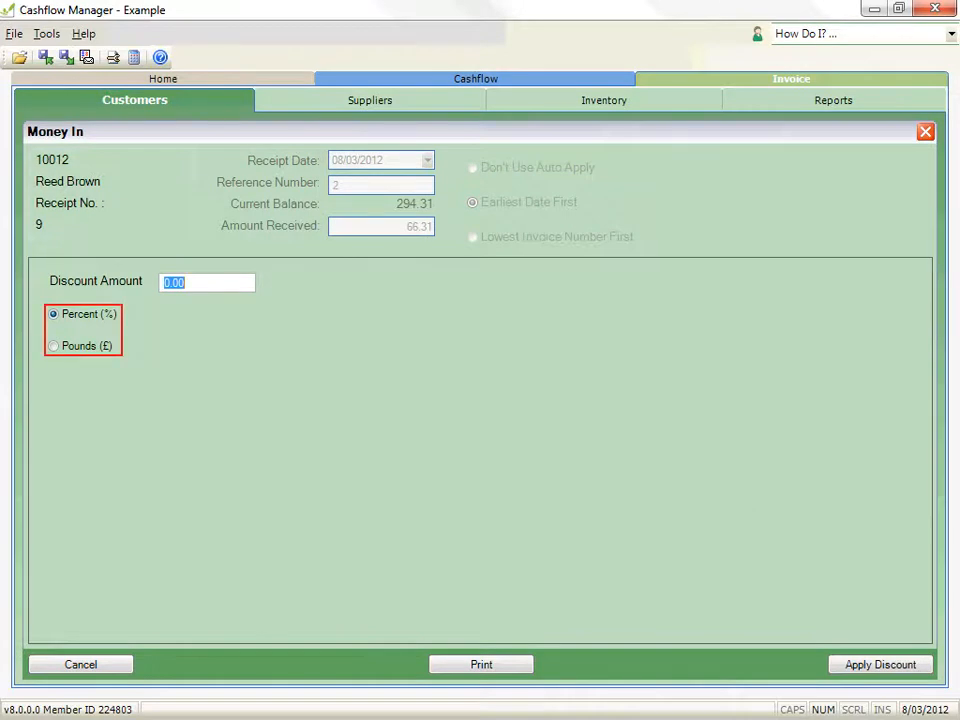
pyautogui.click(53, 345)
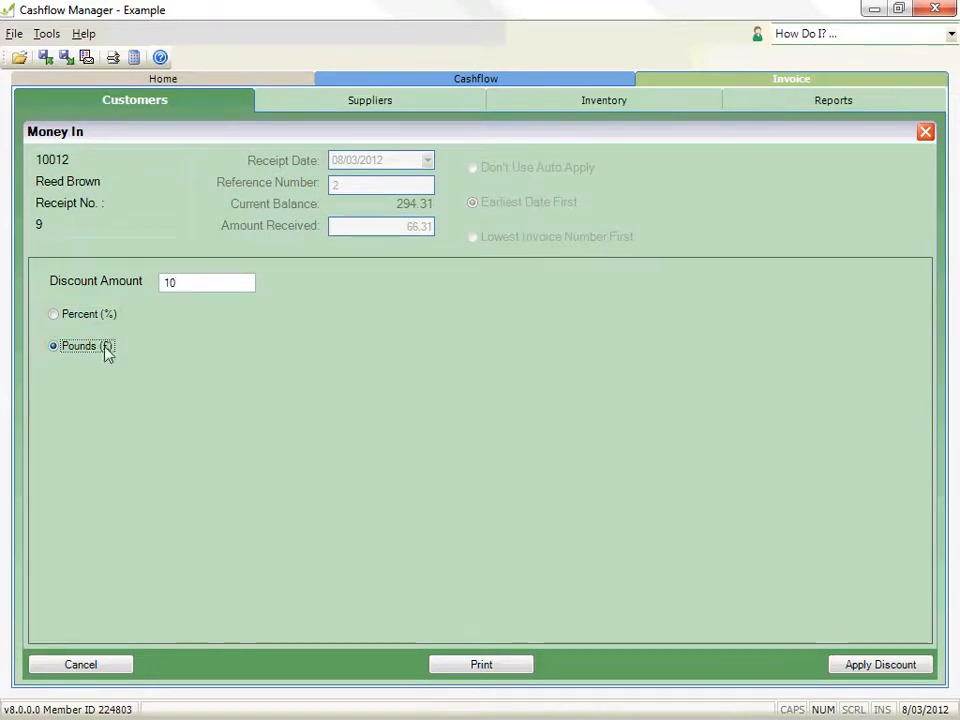
pyautogui.click(53, 313)
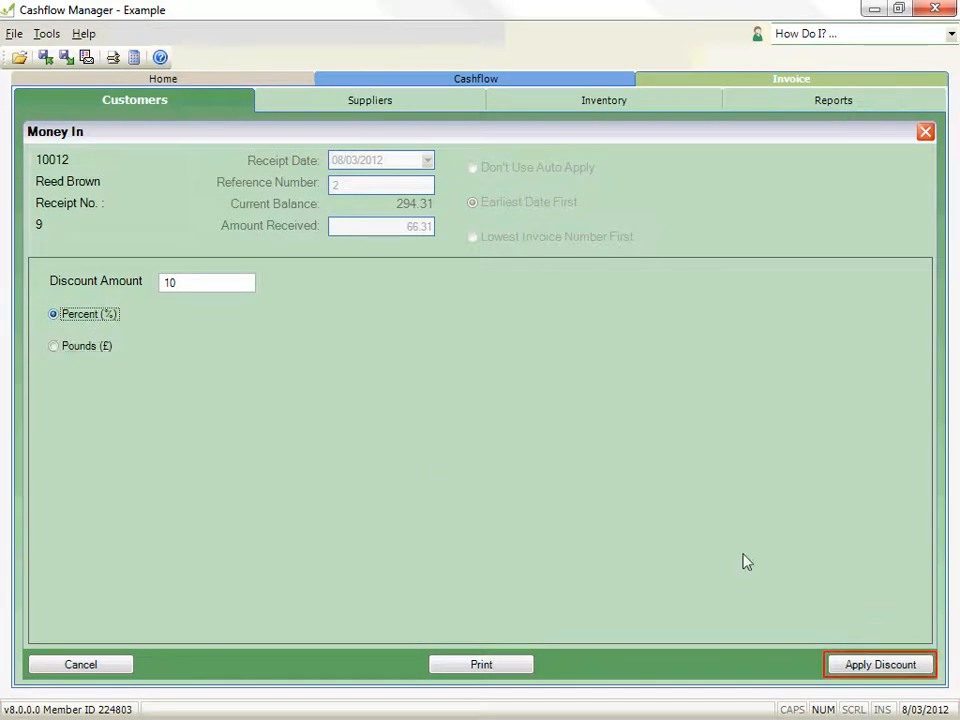
pyautogui.click(880, 664)
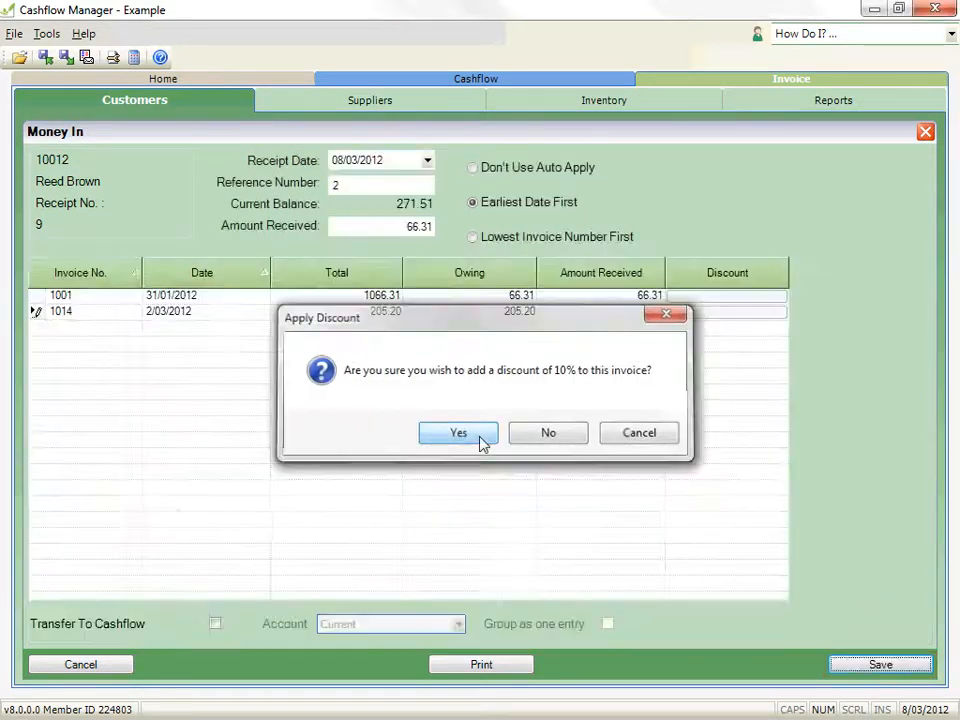
pyautogui.click(458, 432)
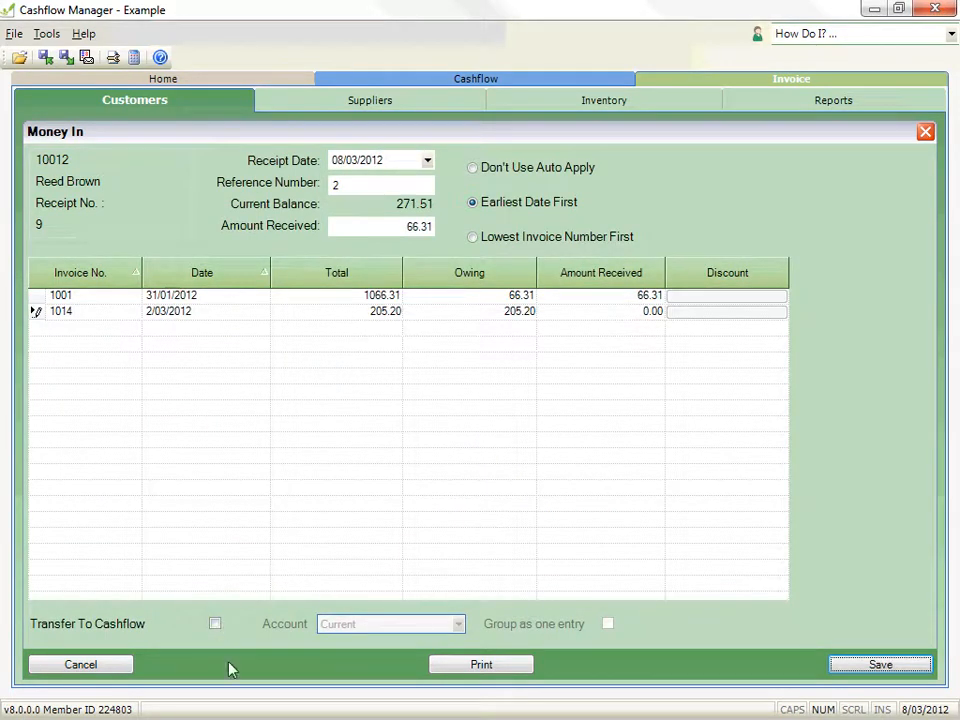
# Enable Transfer To Cashflow into the Current account, grouped as one entry.
pyautogui.click(215, 623)
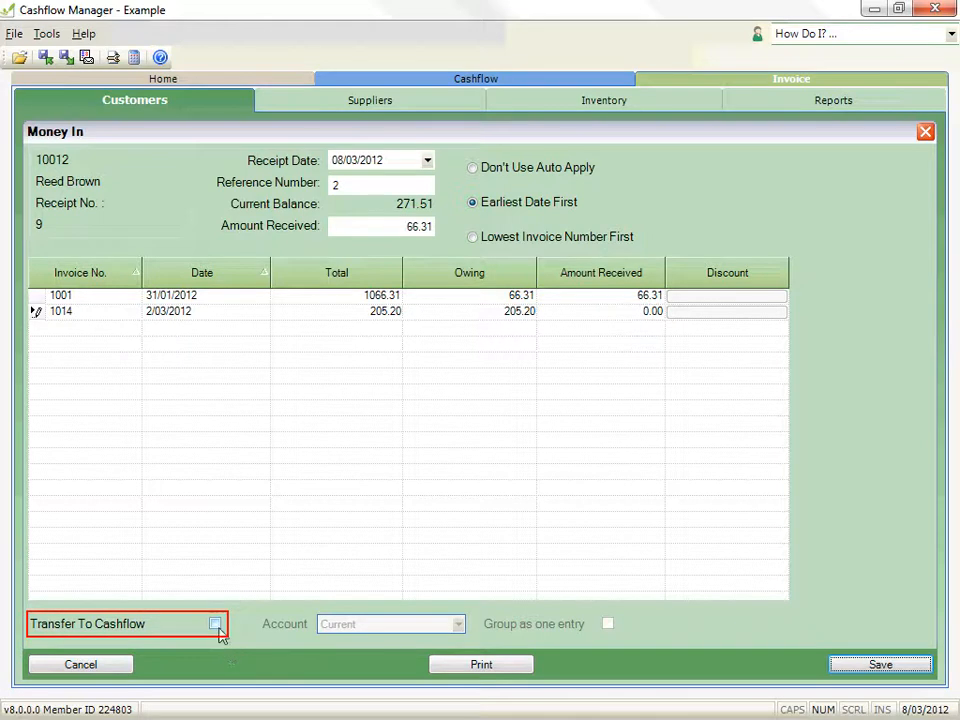
pyautogui.click(215, 623)
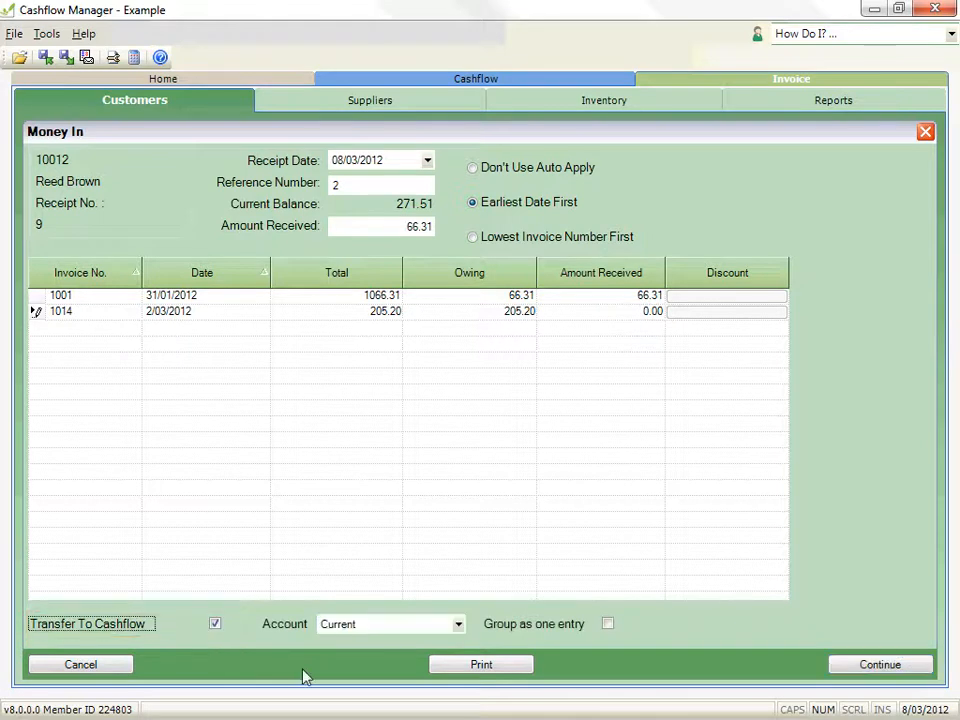
pyautogui.click(458, 623)
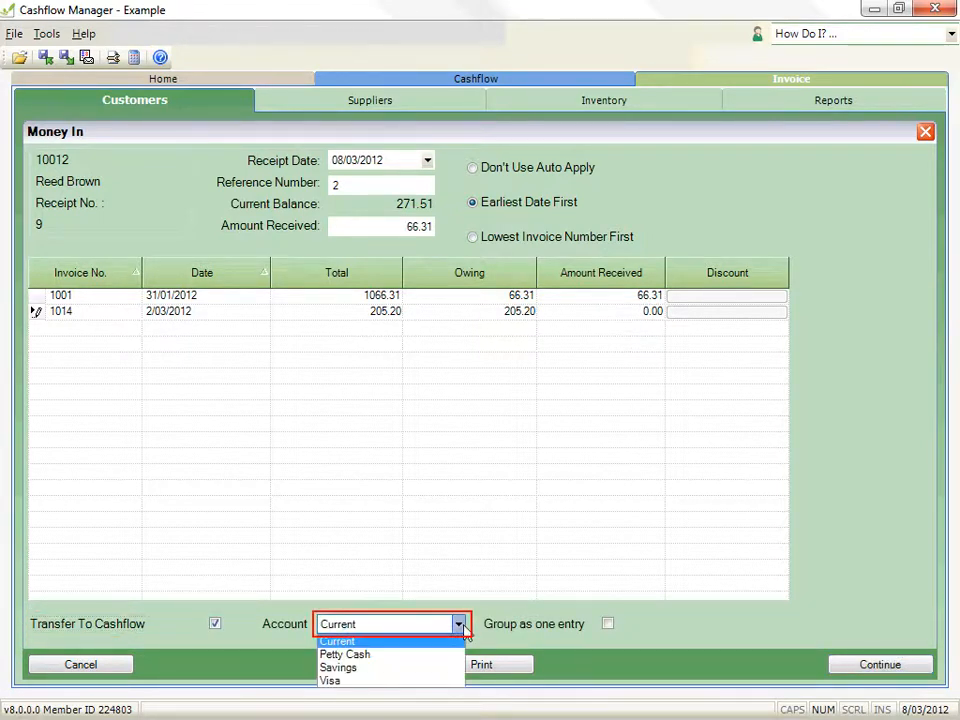
pyautogui.click(337, 641)
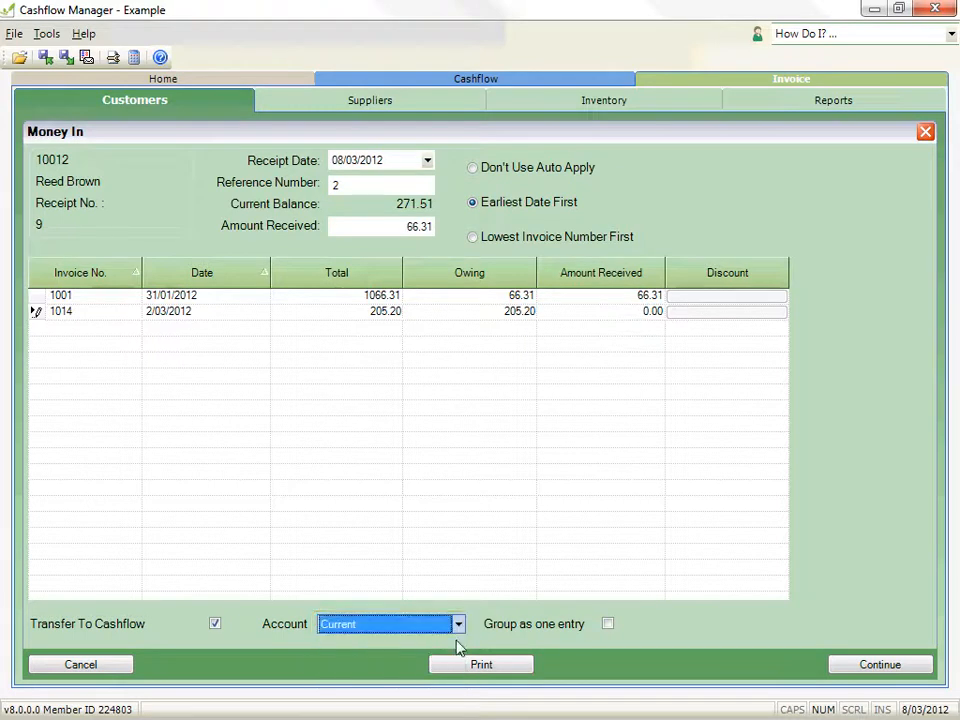
pyautogui.moveTo(757, 680)
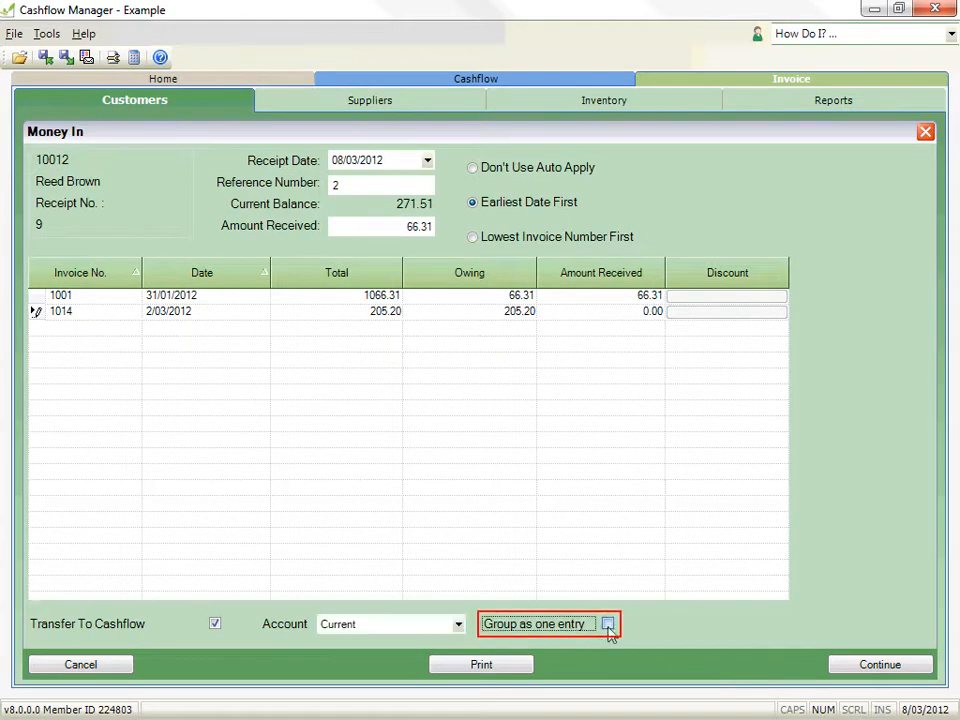
pyautogui.click(607, 623)
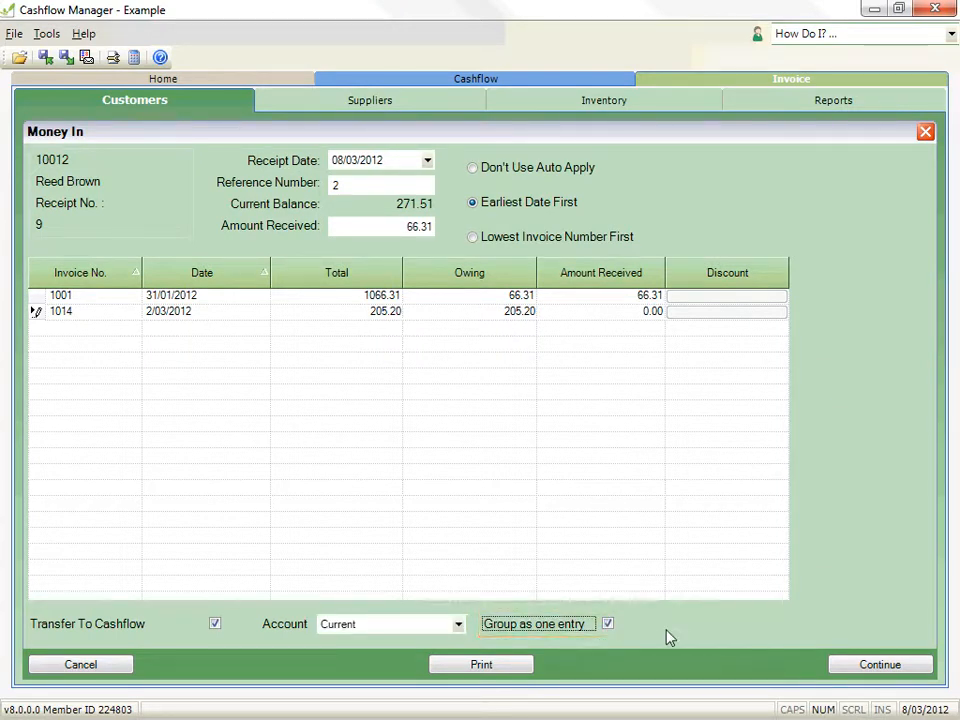
# Review the cashflow entry and save the 66.31 receipt.
pyautogui.click(879, 664)
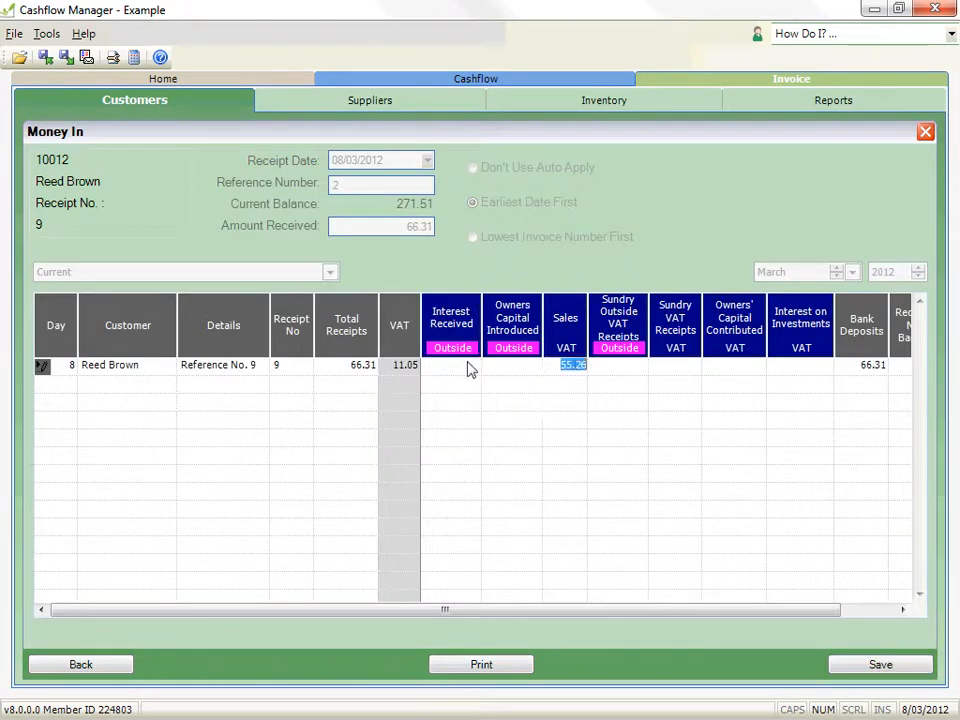
pyautogui.click(879, 664)
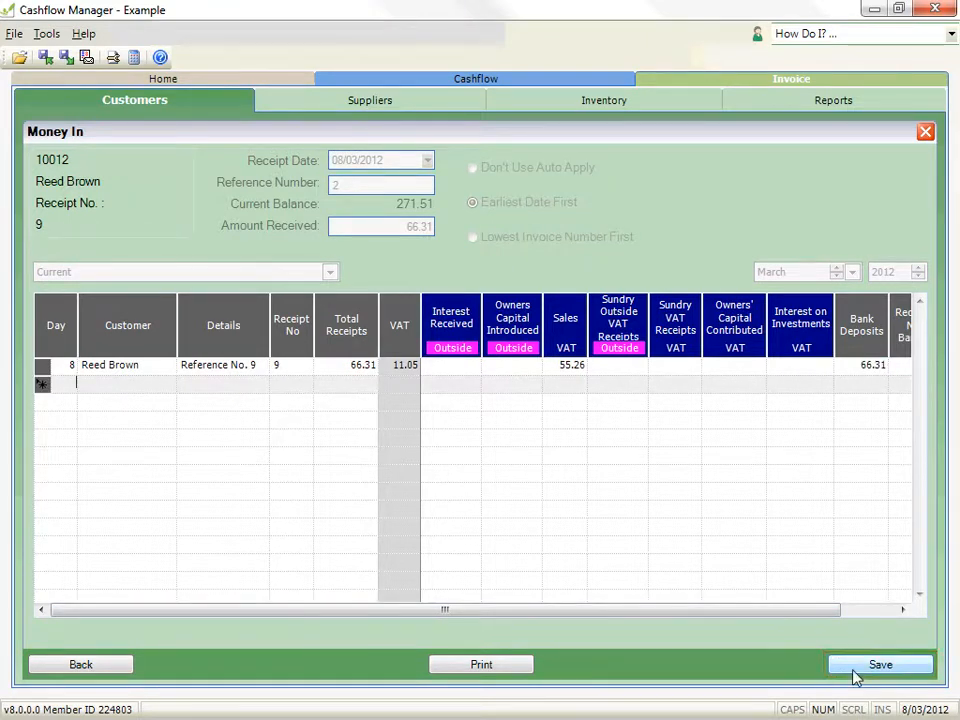
pyautogui.click(880, 664)
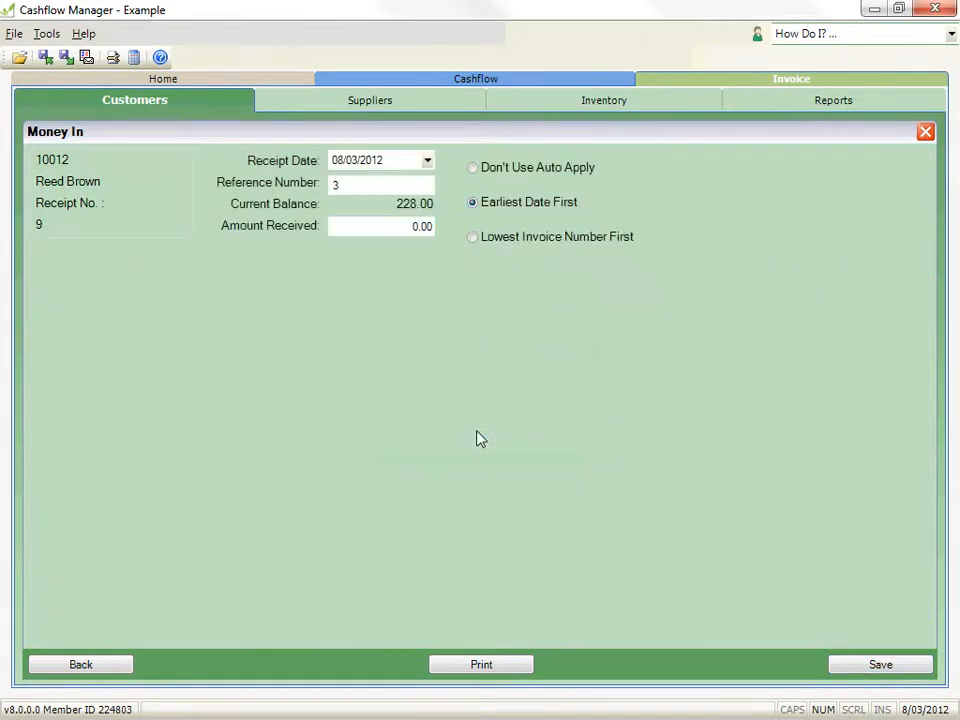